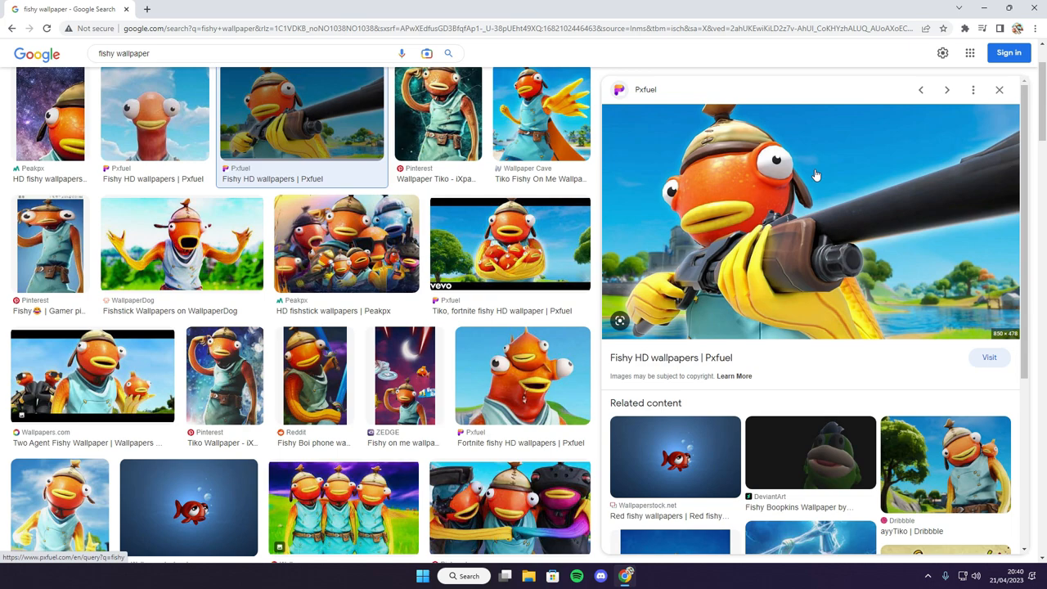
Search Google for "old fortnite lobbies" to find pictures of past lobby backgrounds.
text(old)
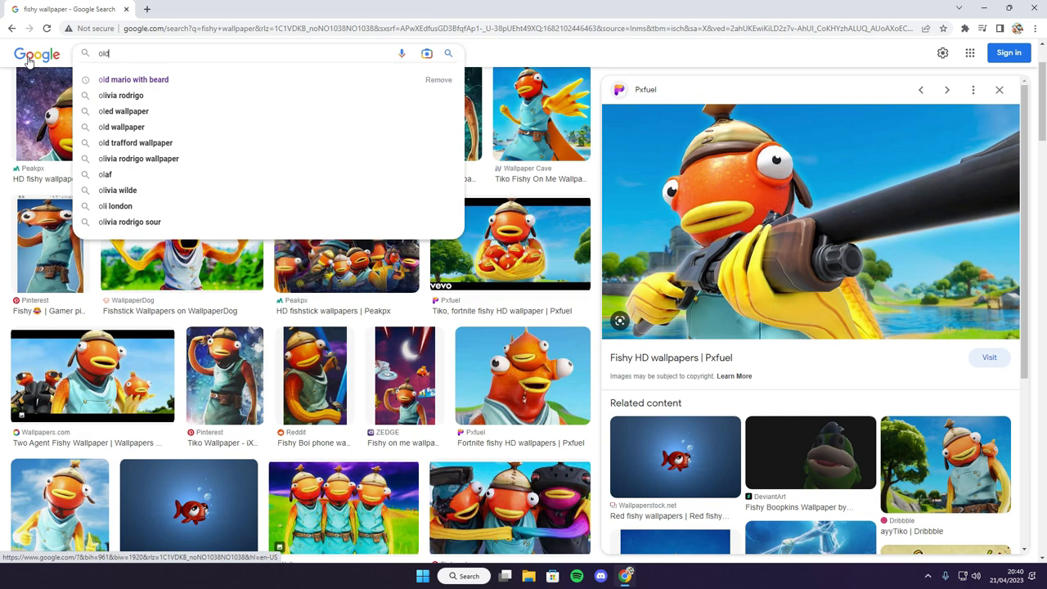
text(old fortnite lobbies)
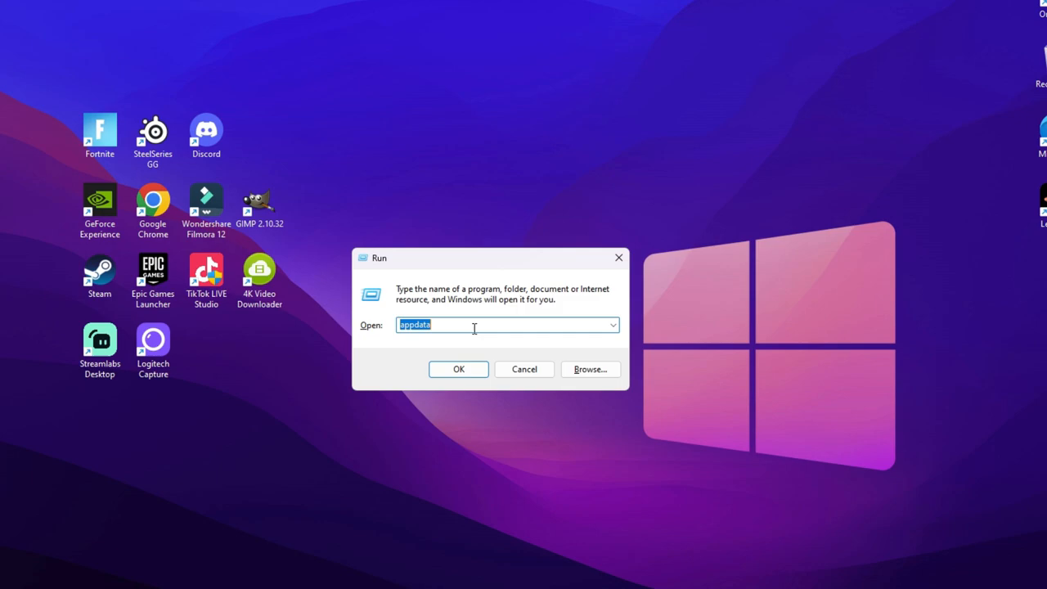
Browse into the latest CMS Files folder in AppData holding the lobby background thumbnails.
click(459, 370)
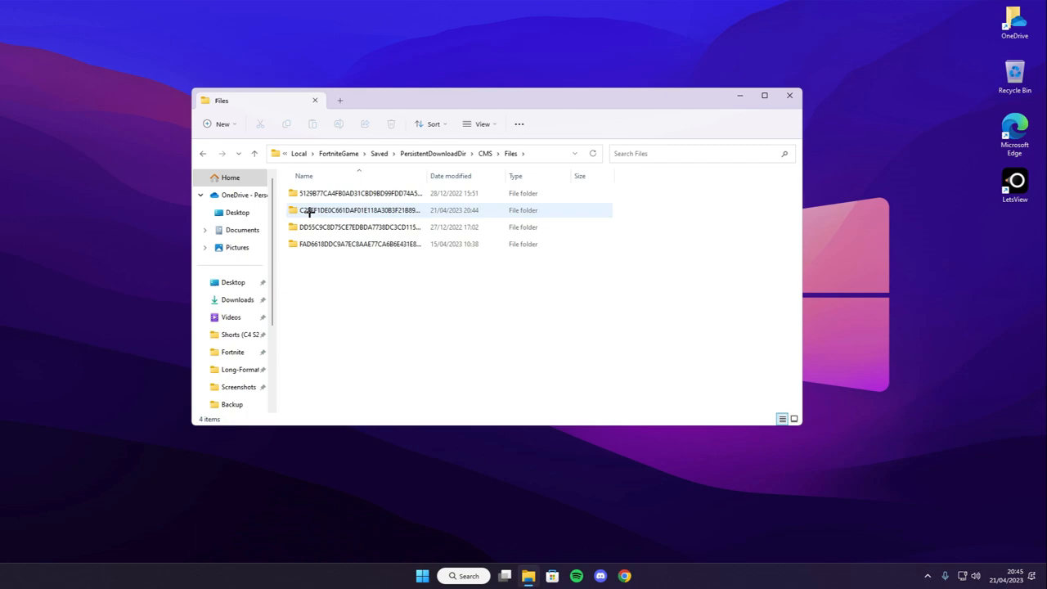
double_click(360, 209)
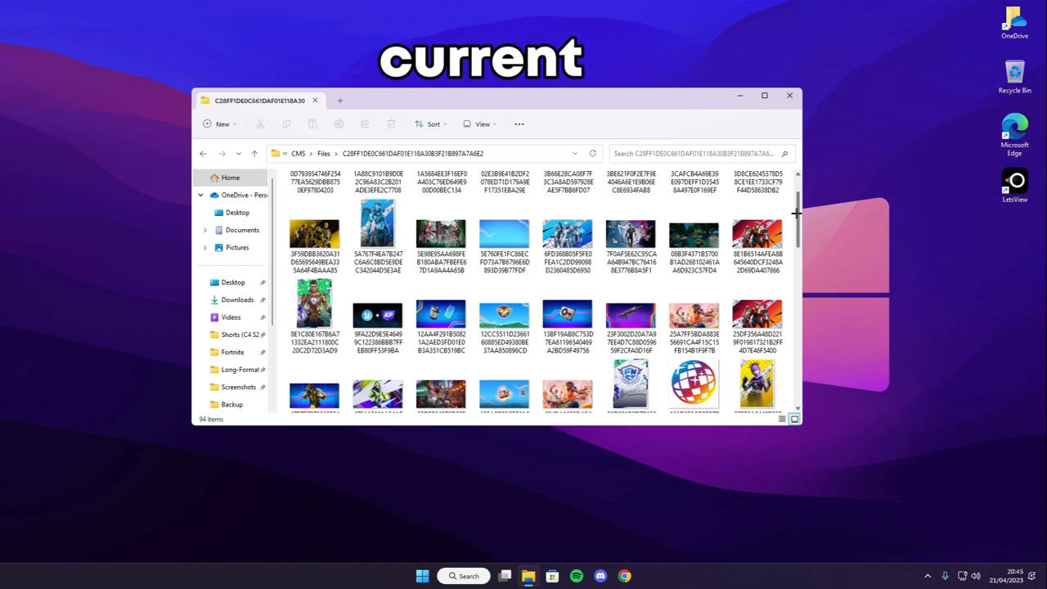
scroll(down, 3)
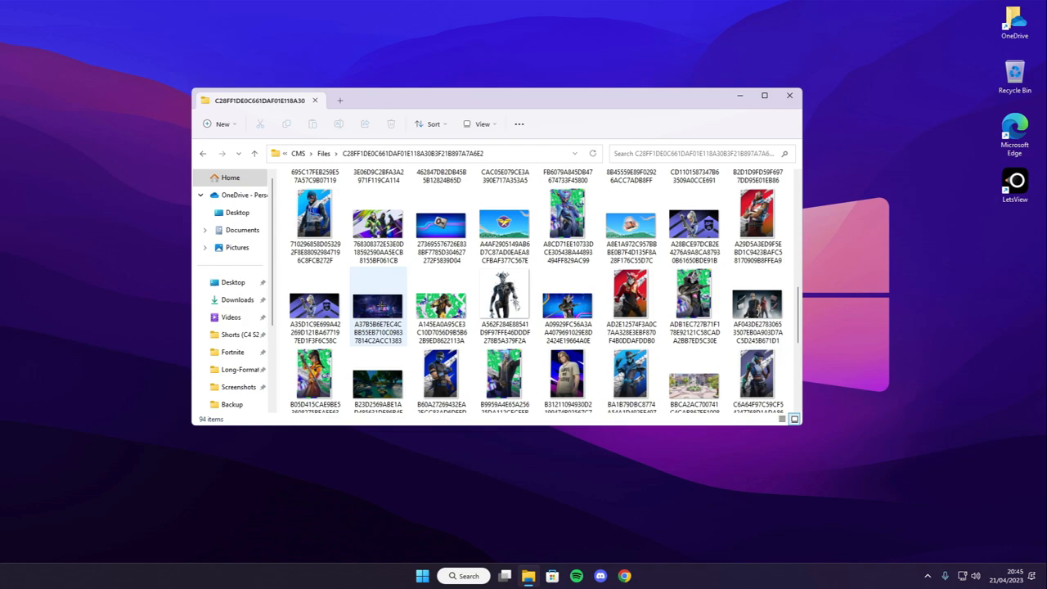
Edit one lobby background in Paint, stretching the pasted Fishy wallpaper to cover the whole canvas.
double_click(376, 306)
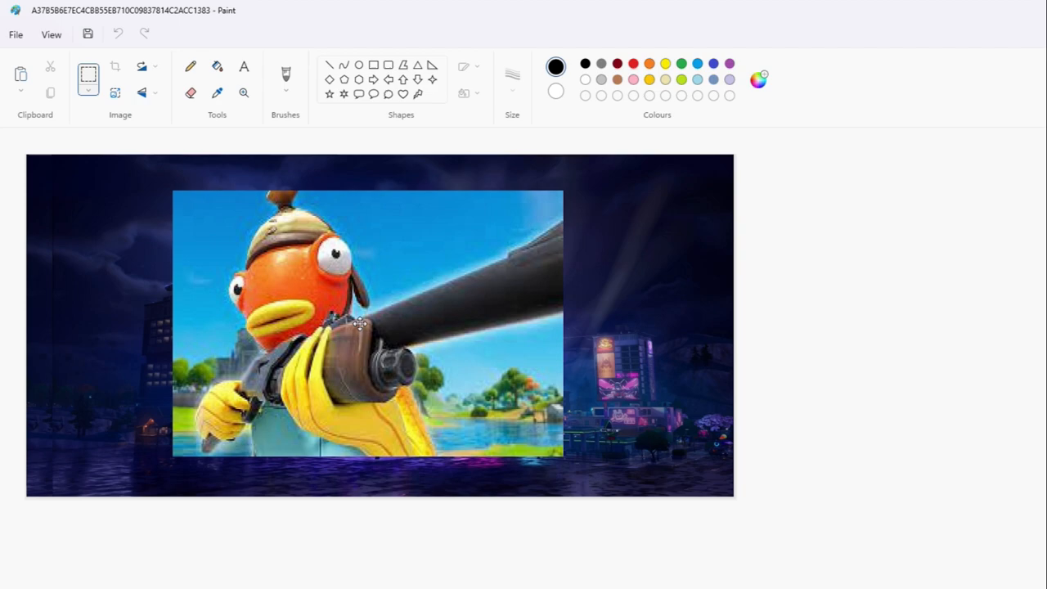
drag(563, 455, 625, 475)
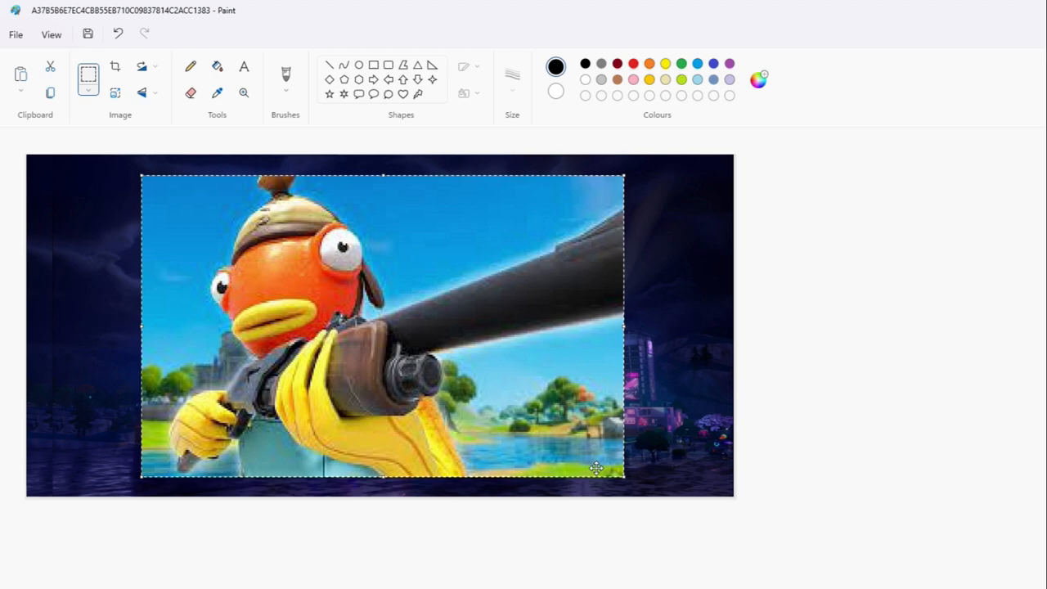
drag(624, 478, 674, 484)
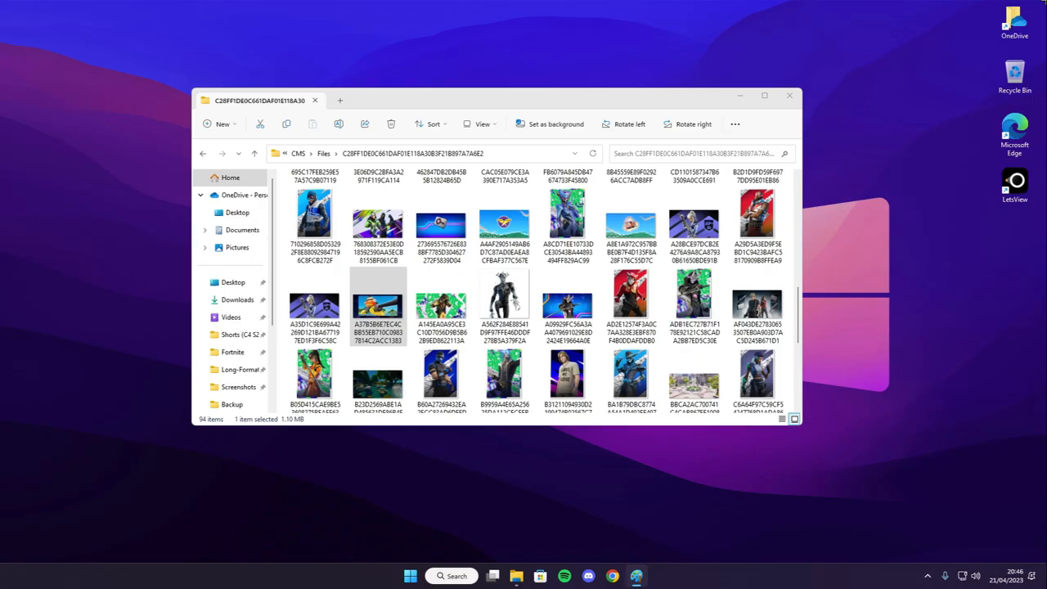
Launch Fortnite, dismiss the Visit Loot Island news and reach the lobby's Battle Pass page.
click(789, 94)
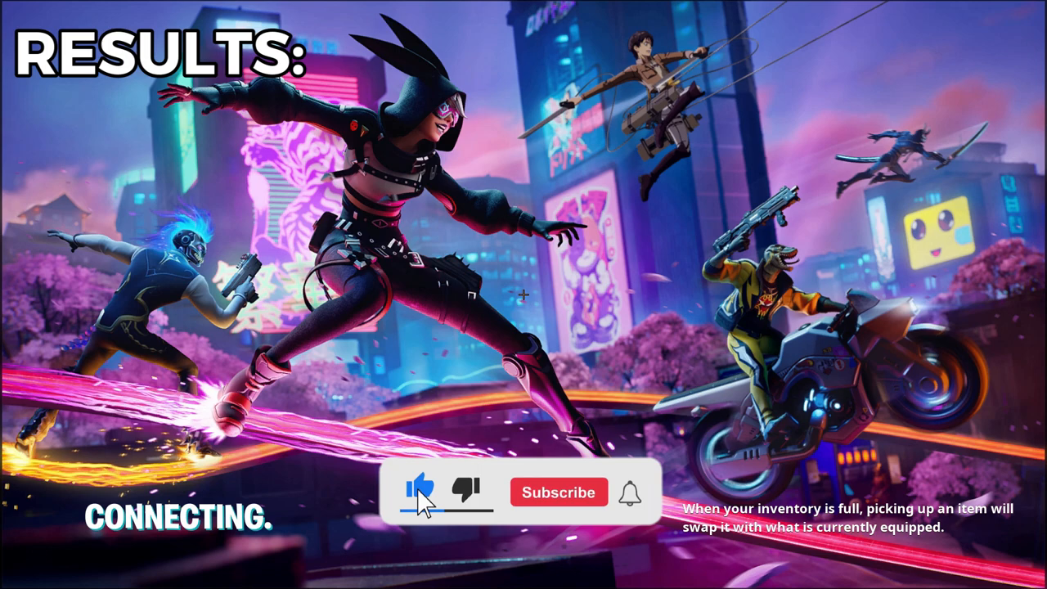
click(559, 490)
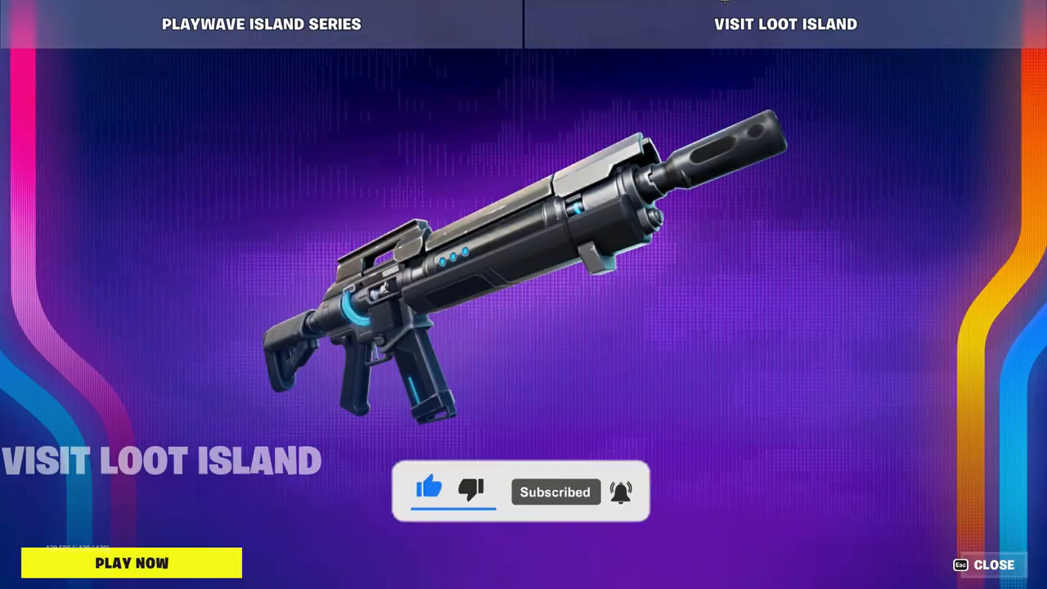
click(995, 565)
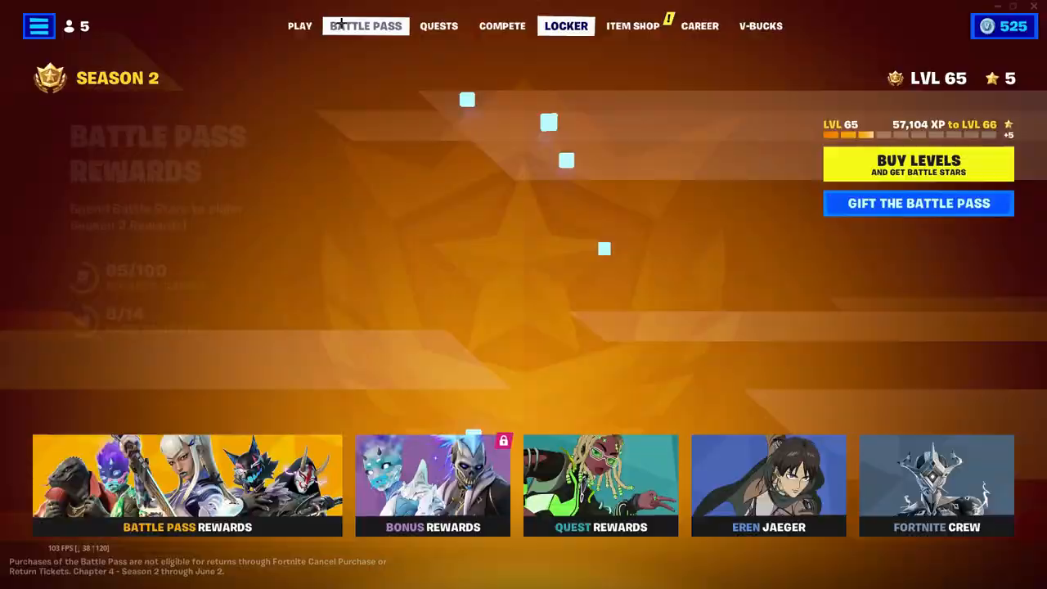
click(299, 26)
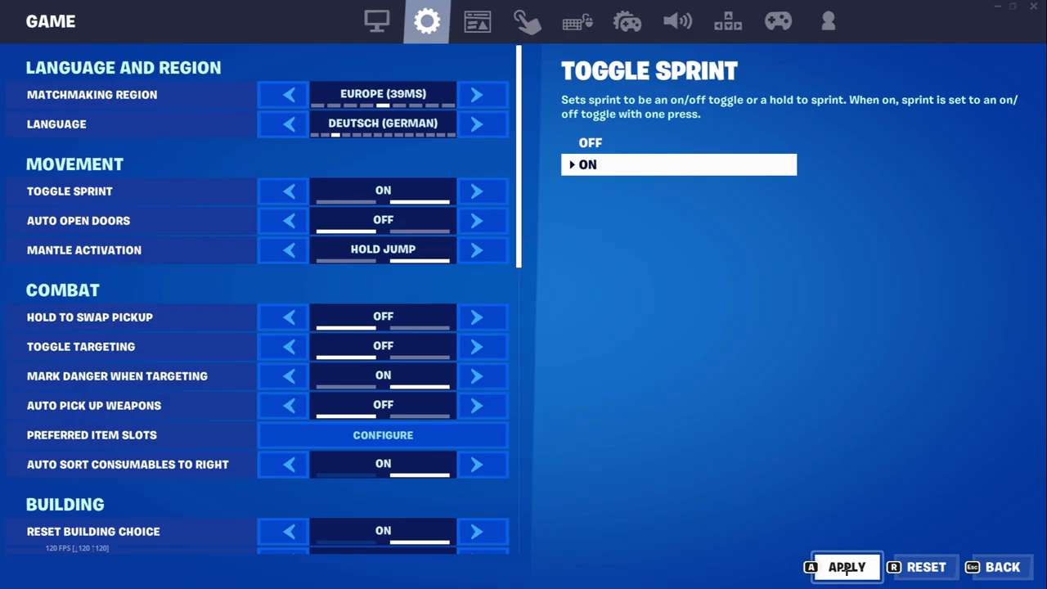
Switch the game language back to System Default (English), apply it and return to the lobby.
click(846, 566)
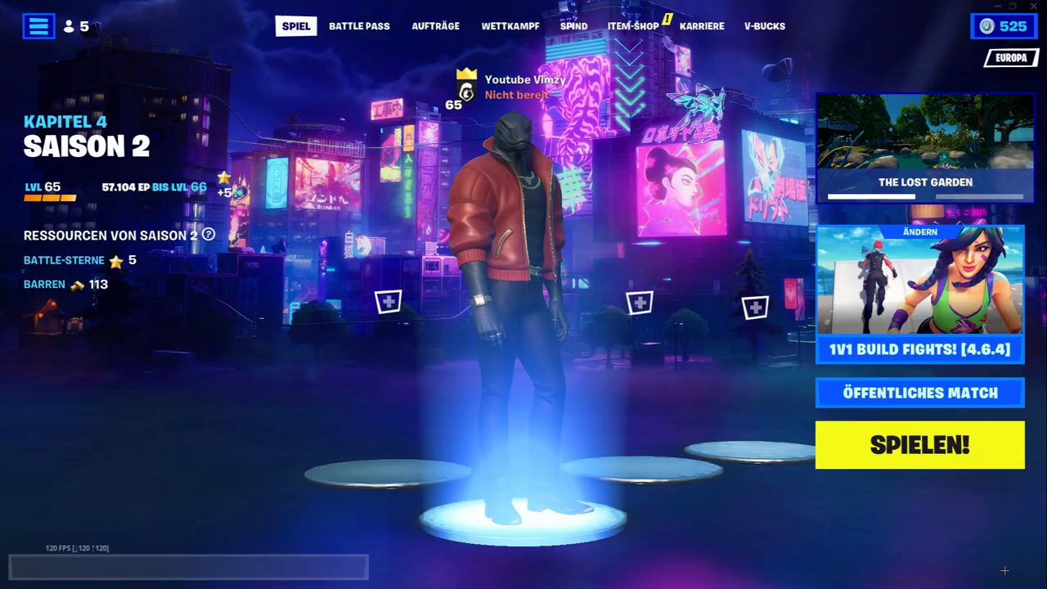
click(39, 26)
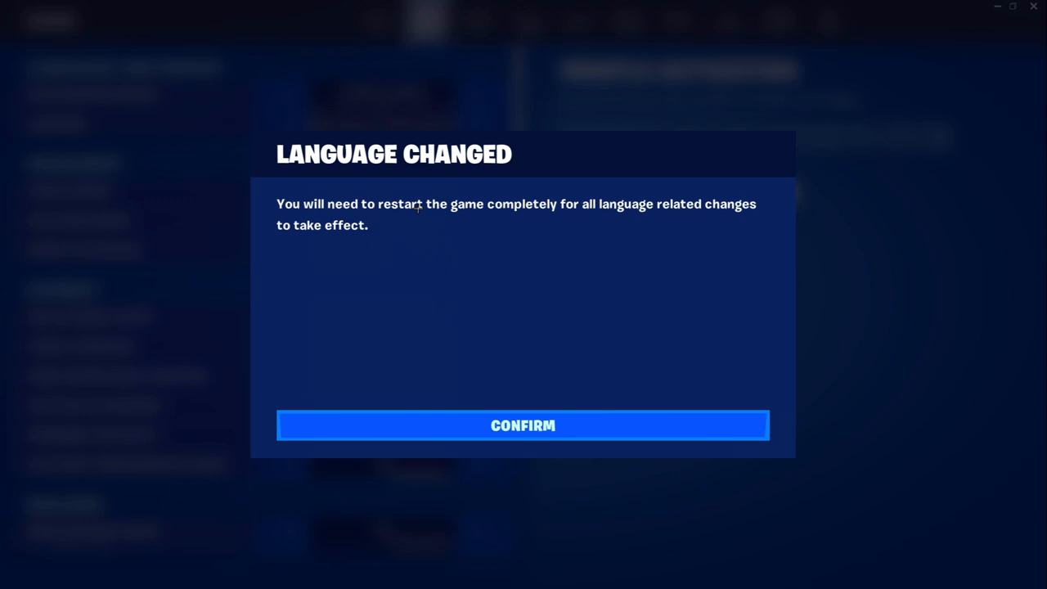
click(523, 425)
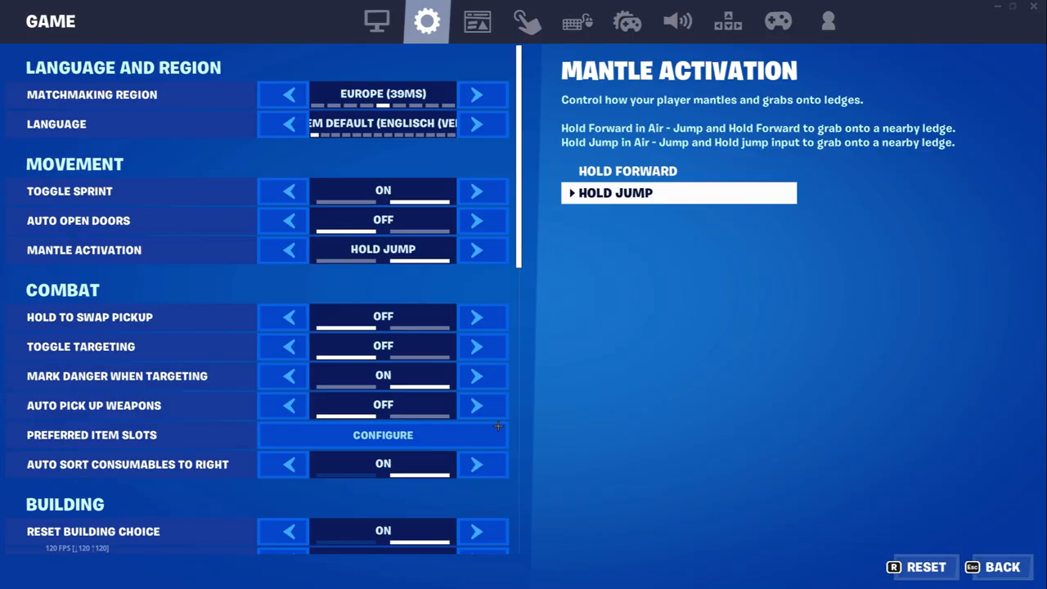
click(1002, 567)
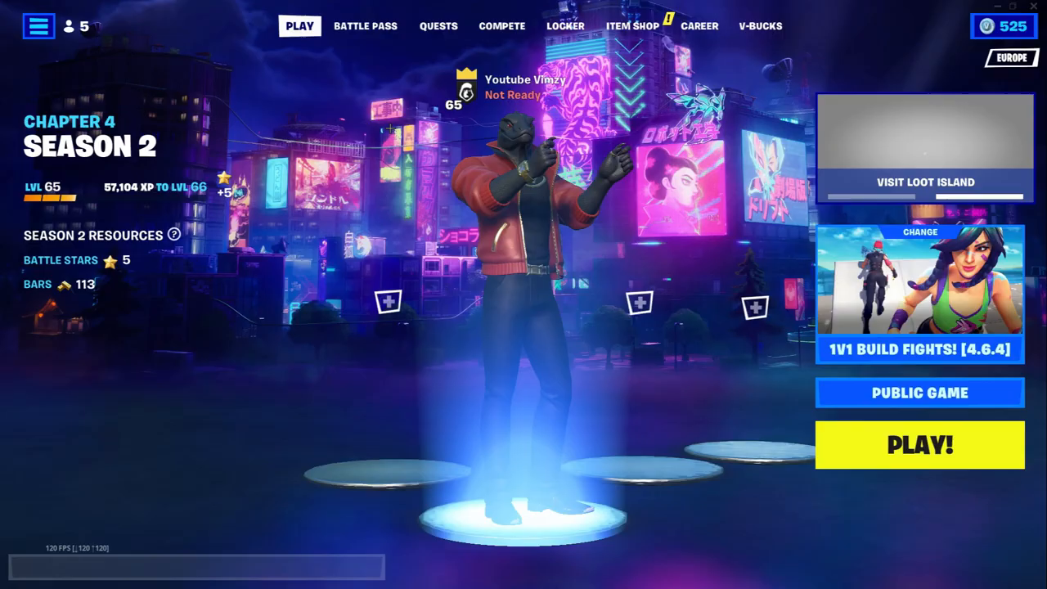
click(919, 445)
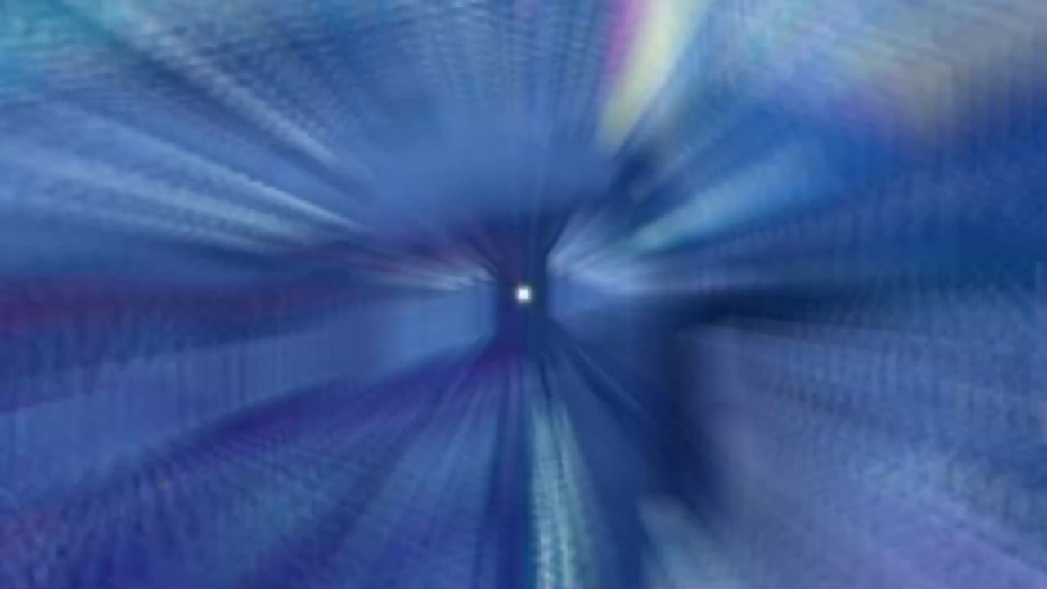